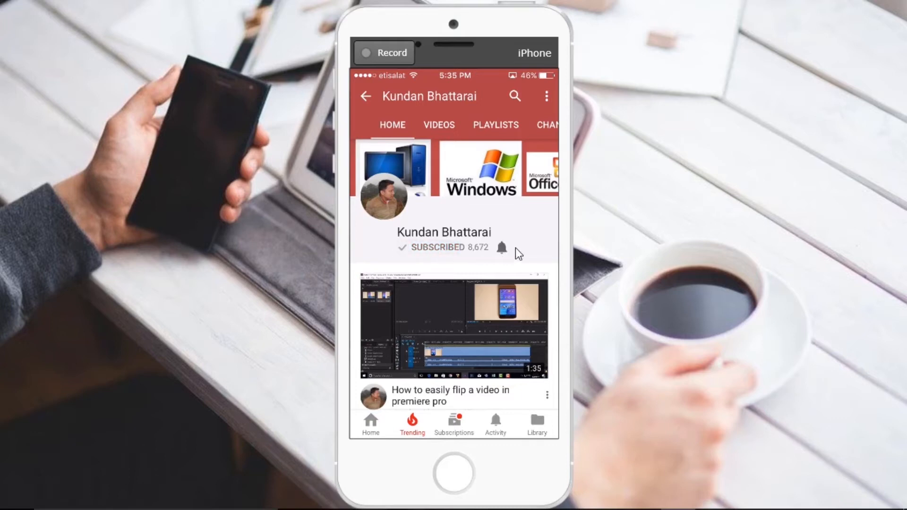
Enable the notification bell for the subscribed channel, acknowledging the occasional-notifications tip.
left_click(500, 248)
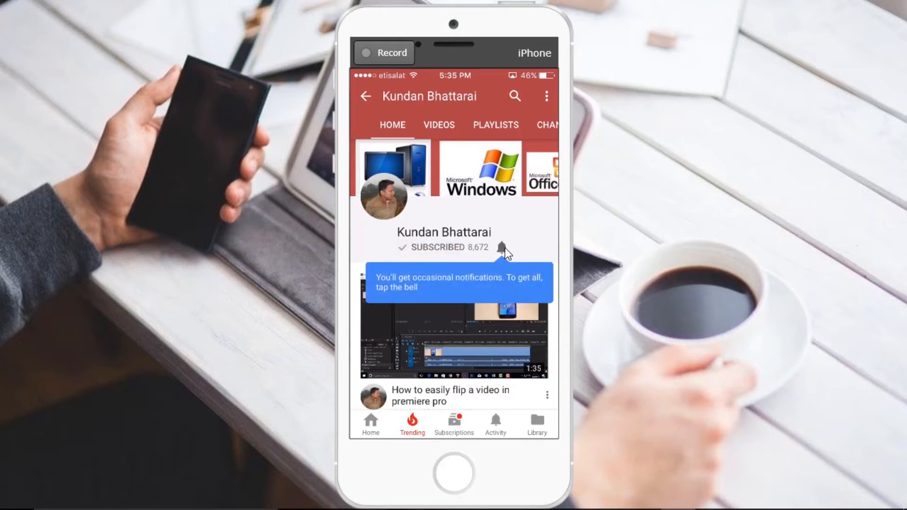
left_click(504, 248)
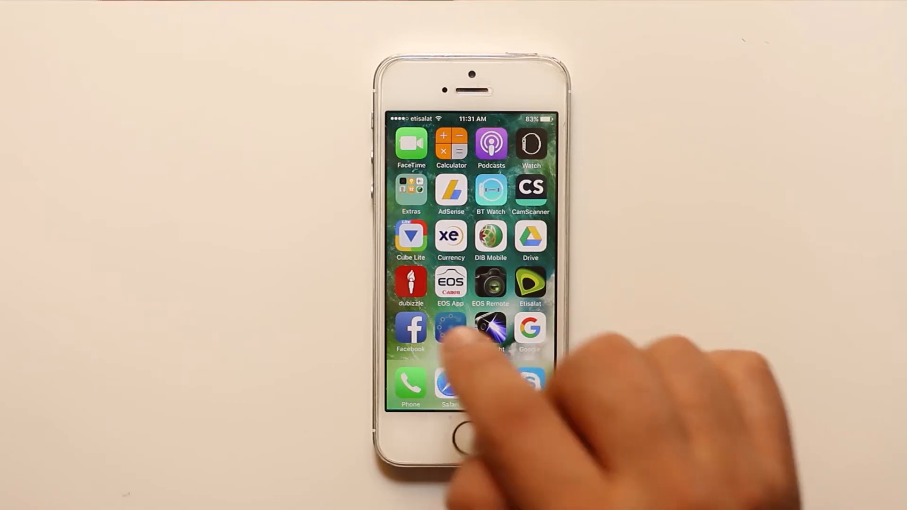
Launch Fing to list the devices scanned on the kundandamak network.
left_click(450, 330)
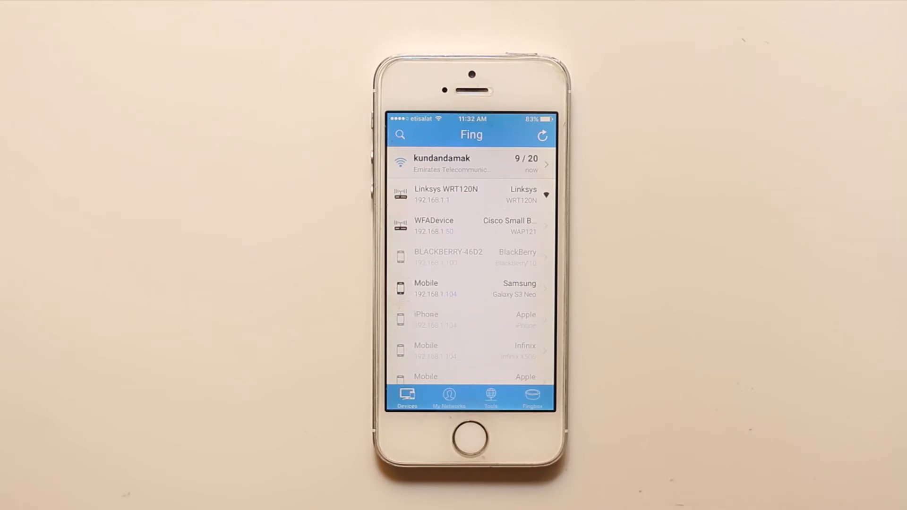
Scroll the device list and show details for the HP desktop DESKTOP-M5QJGDL.
scroll("down", 3)
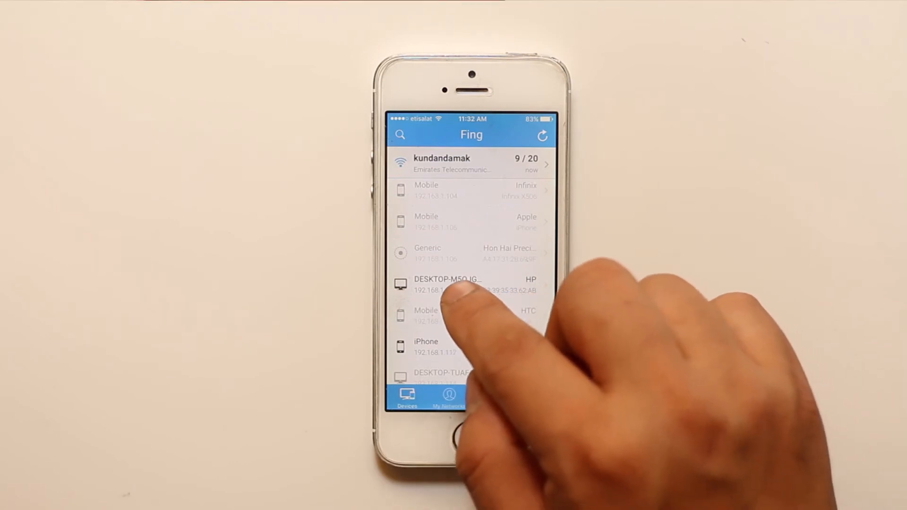
left_click(447, 284)
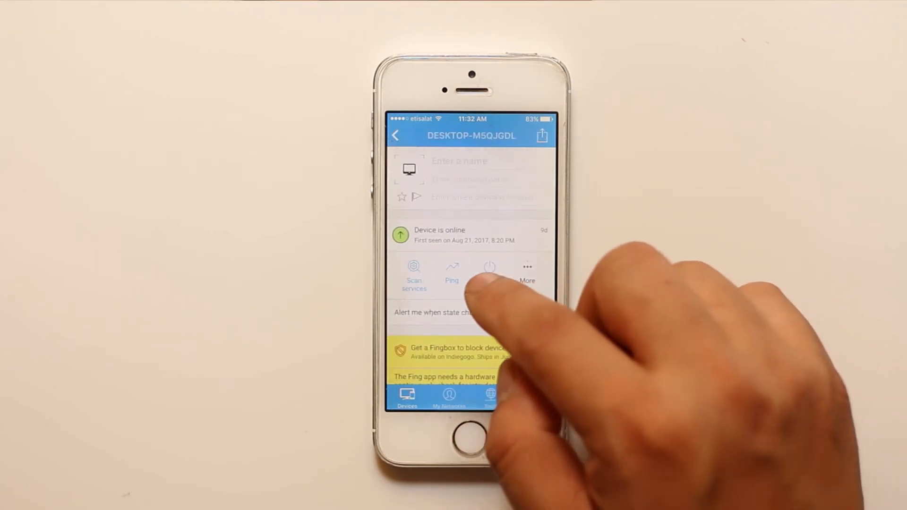